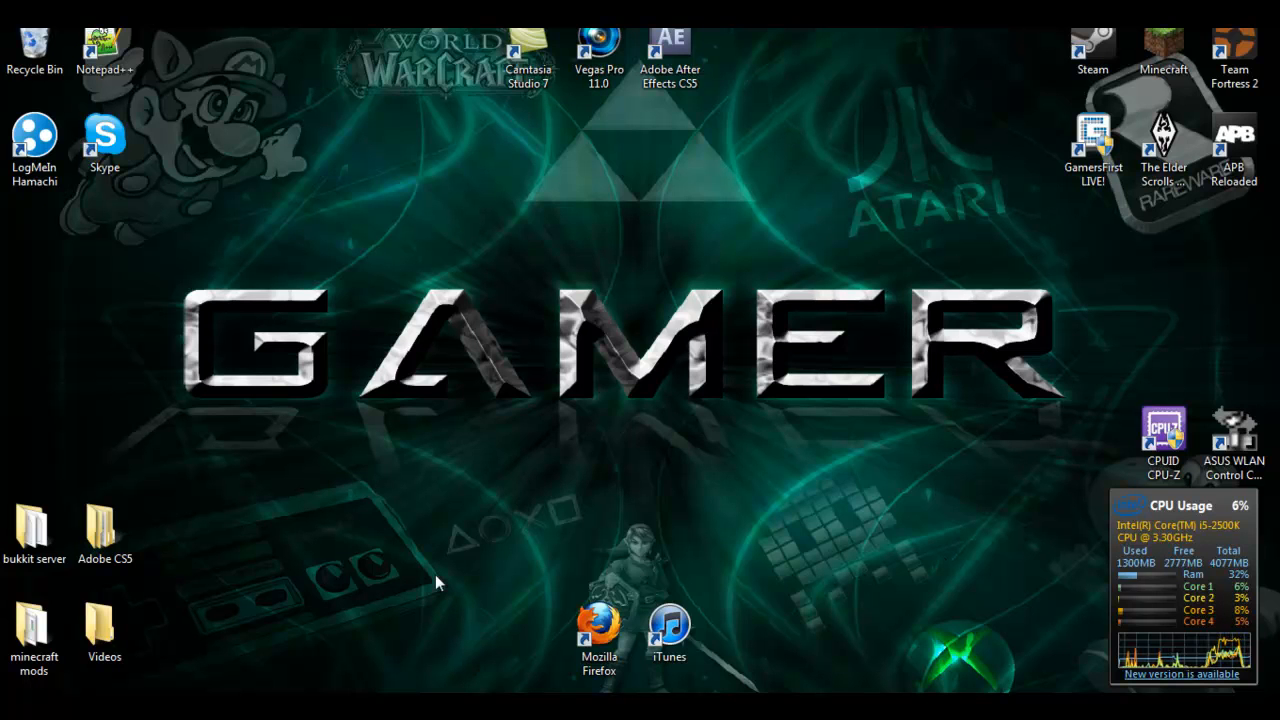
mouse_move(470, 570)
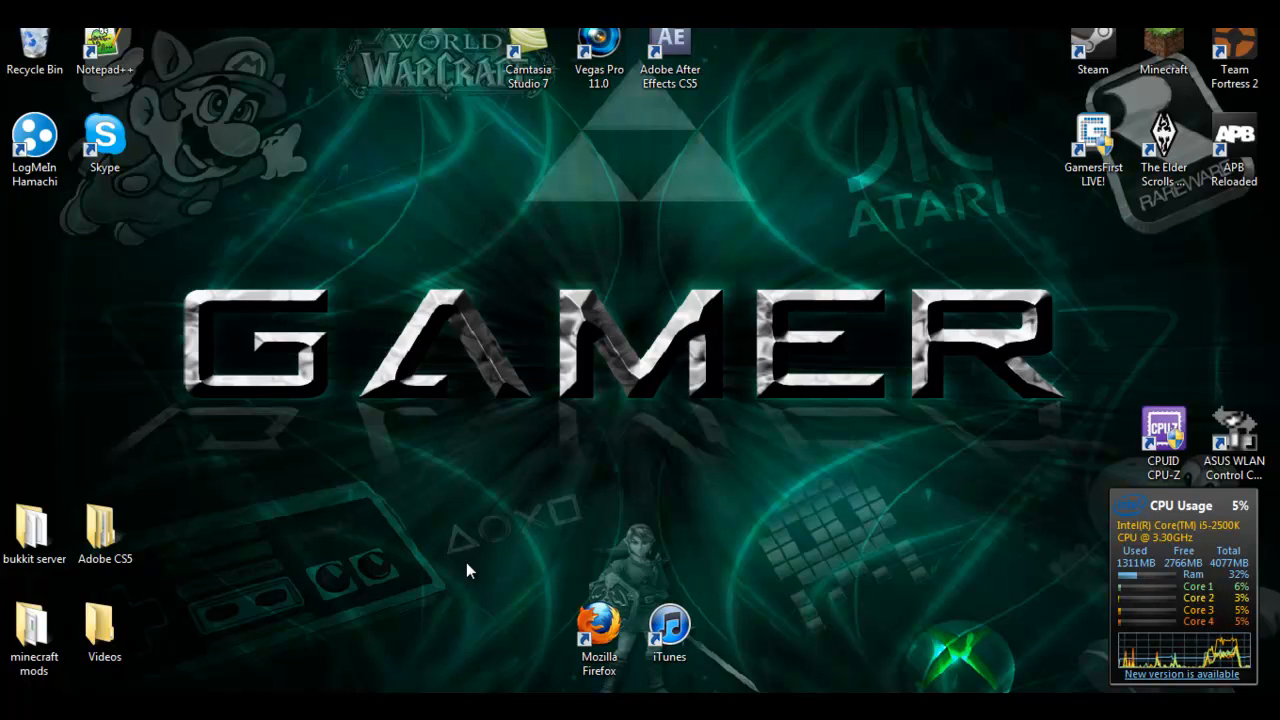
mouse_move(472, 564)
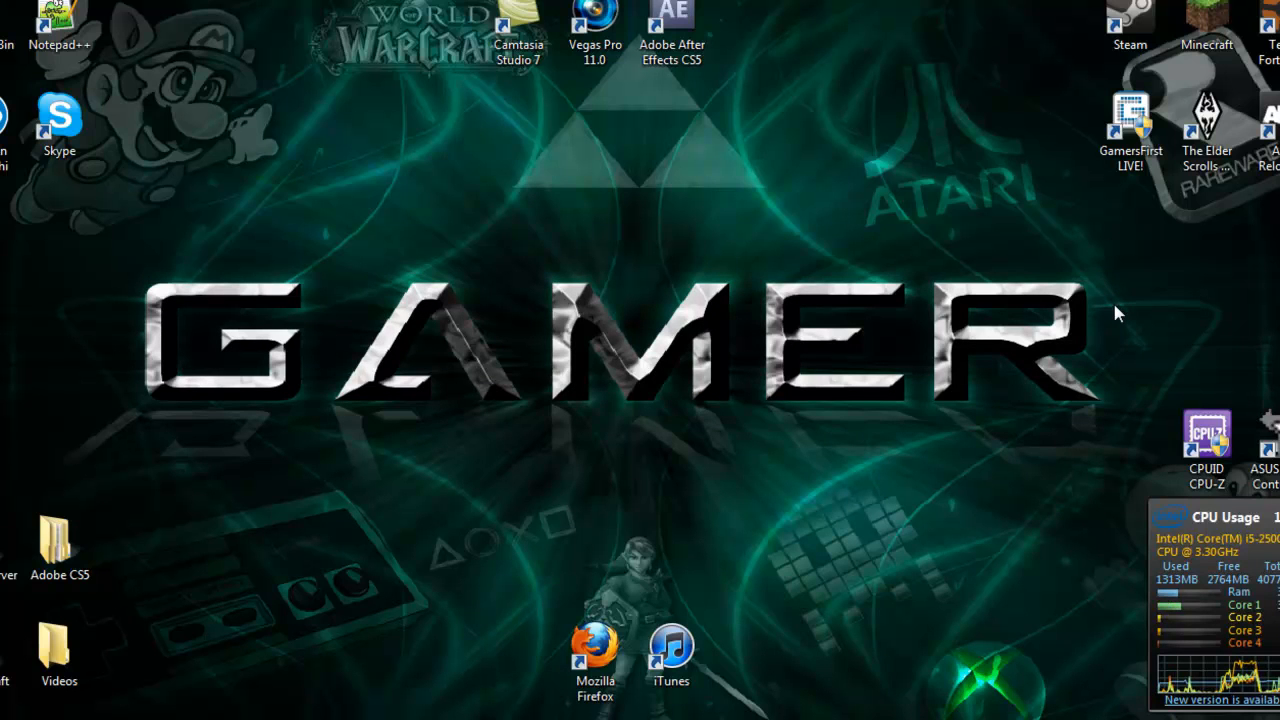
mouse_move(1048, 308)
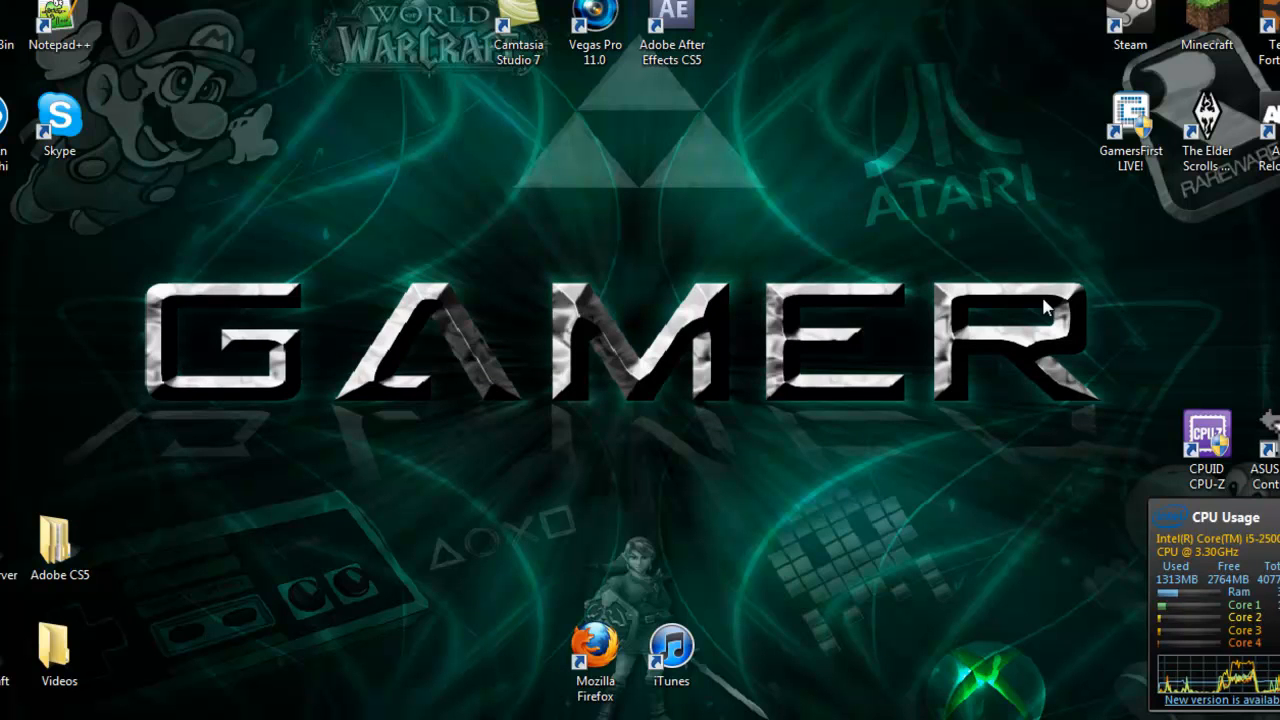
mouse_move(248, 498)
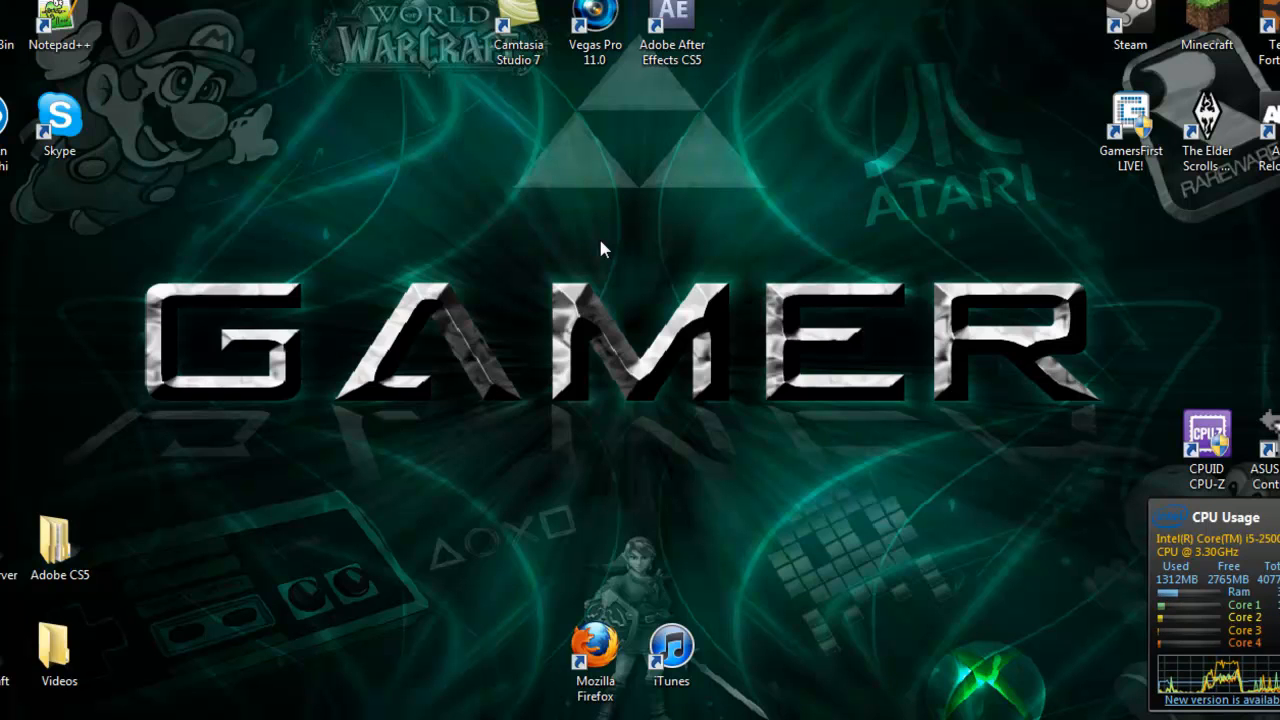
mouse_move(706, 422)
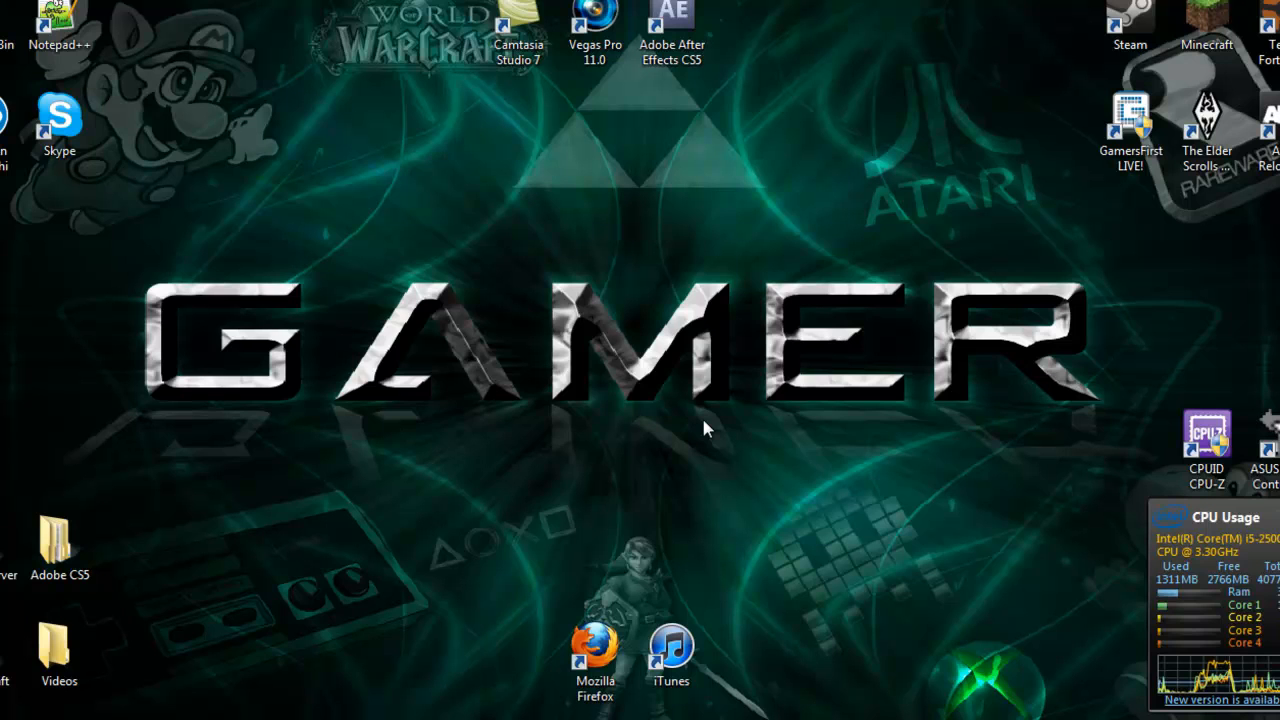
mouse_move(696, 444)
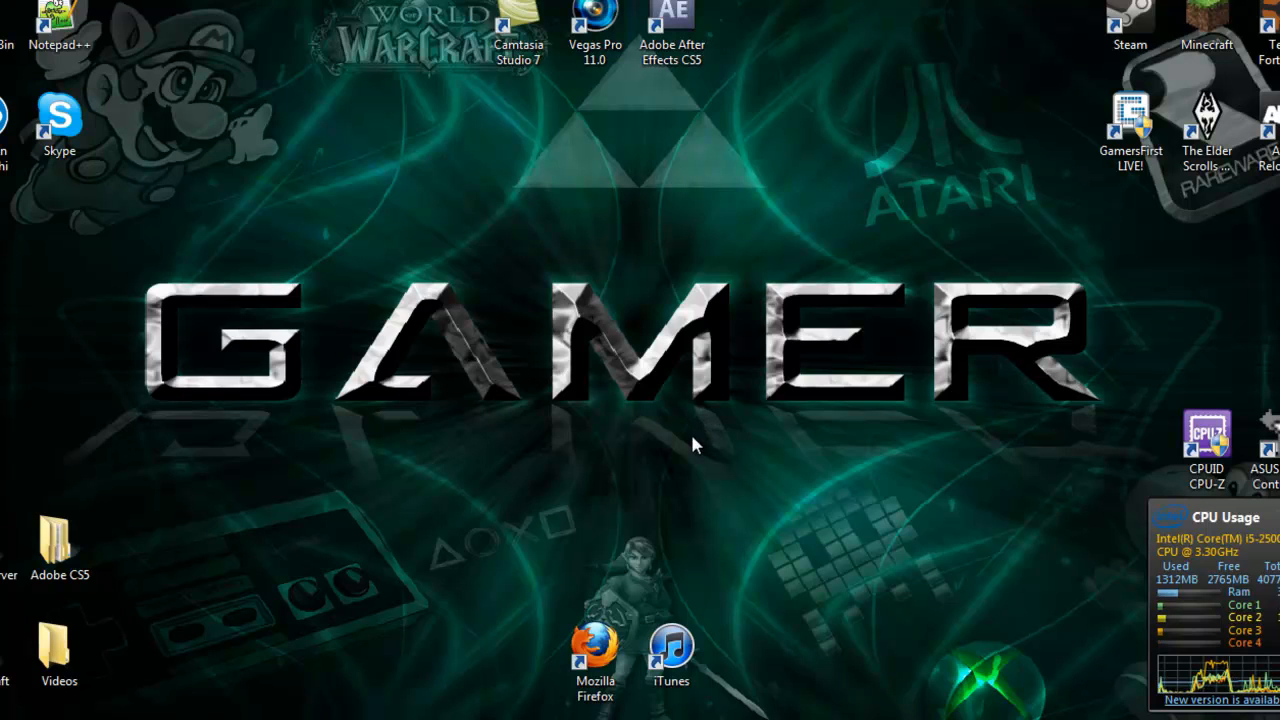
mouse_move(686, 472)
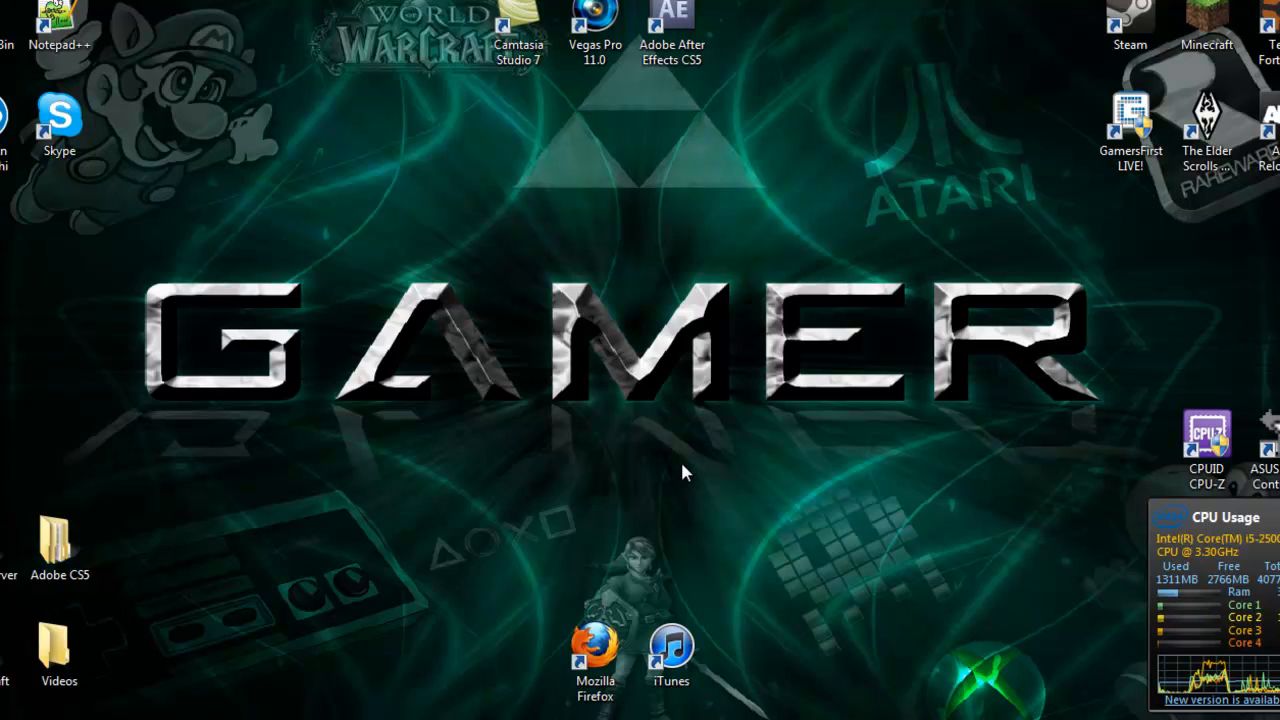
mouse_move(680, 488)
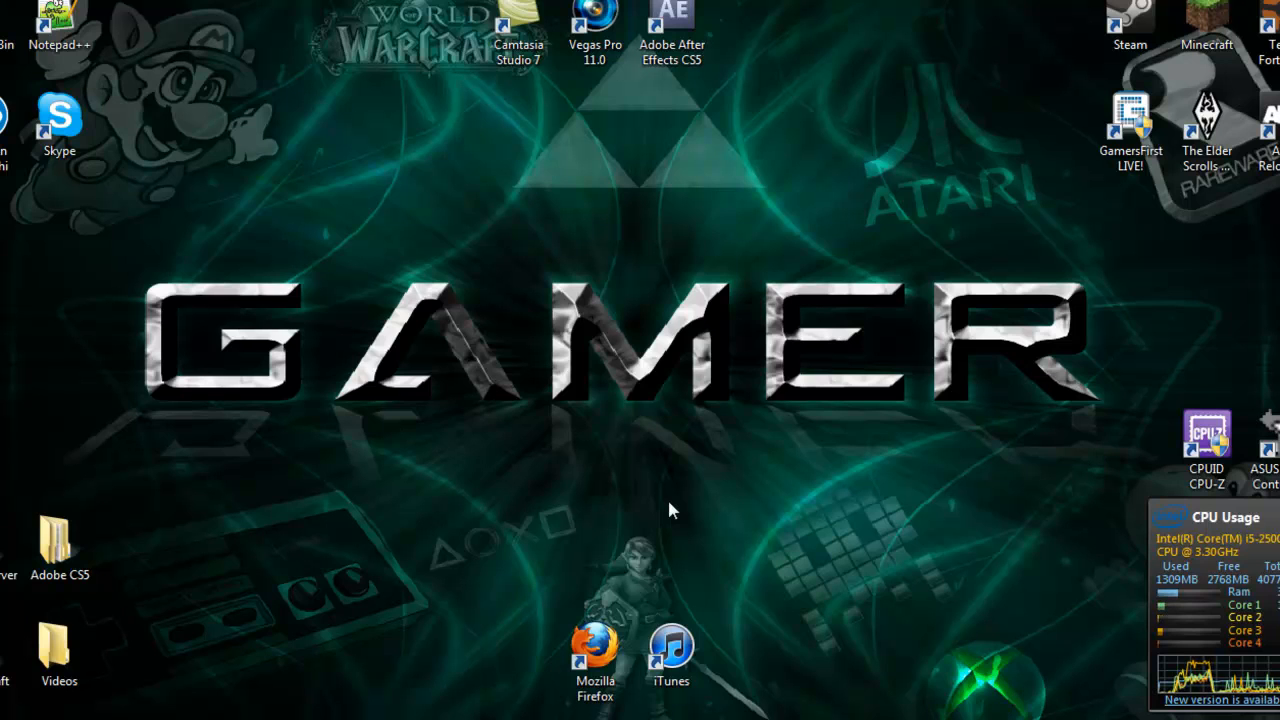
mouse_move(668, 514)
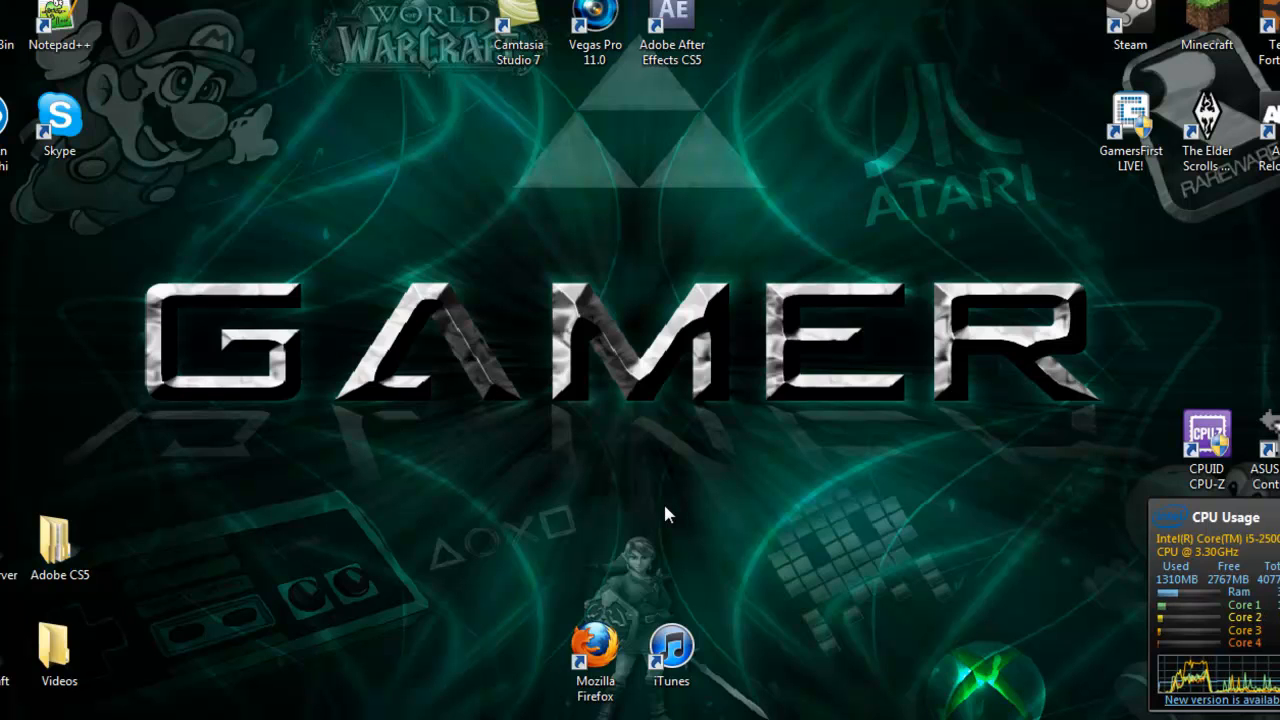
mouse_move(656, 518)
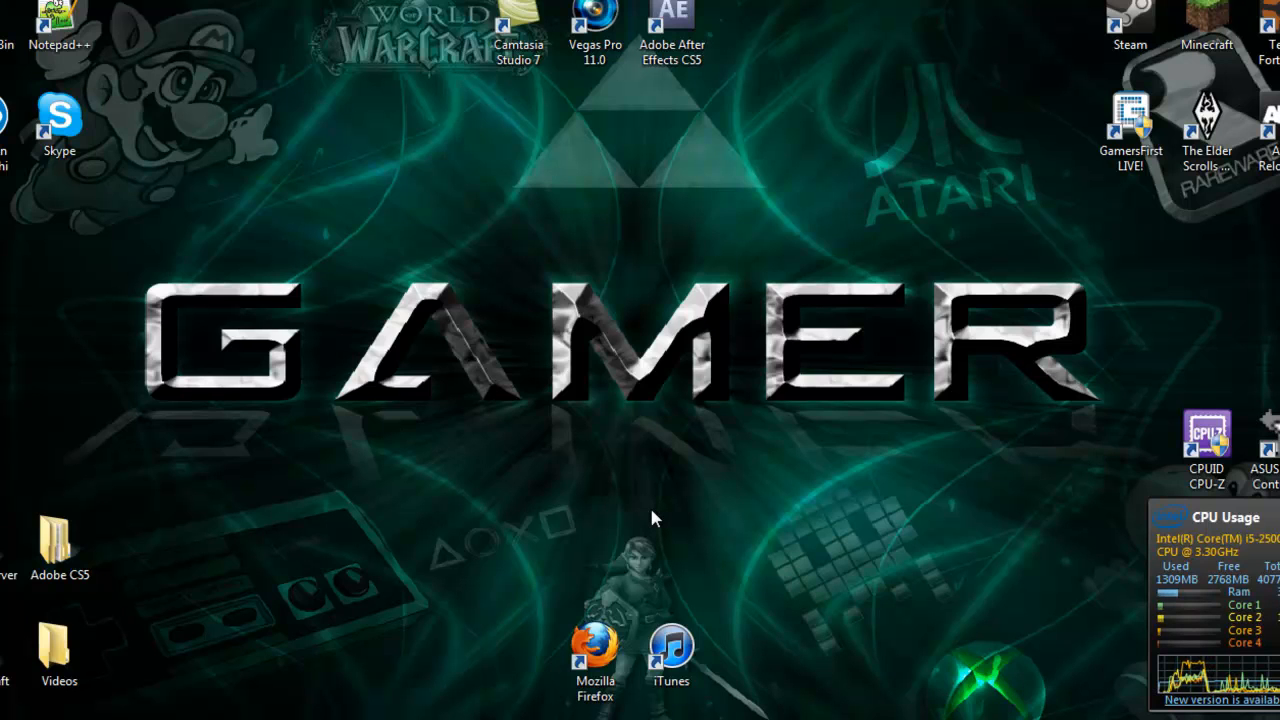
mouse_move(648, 528)
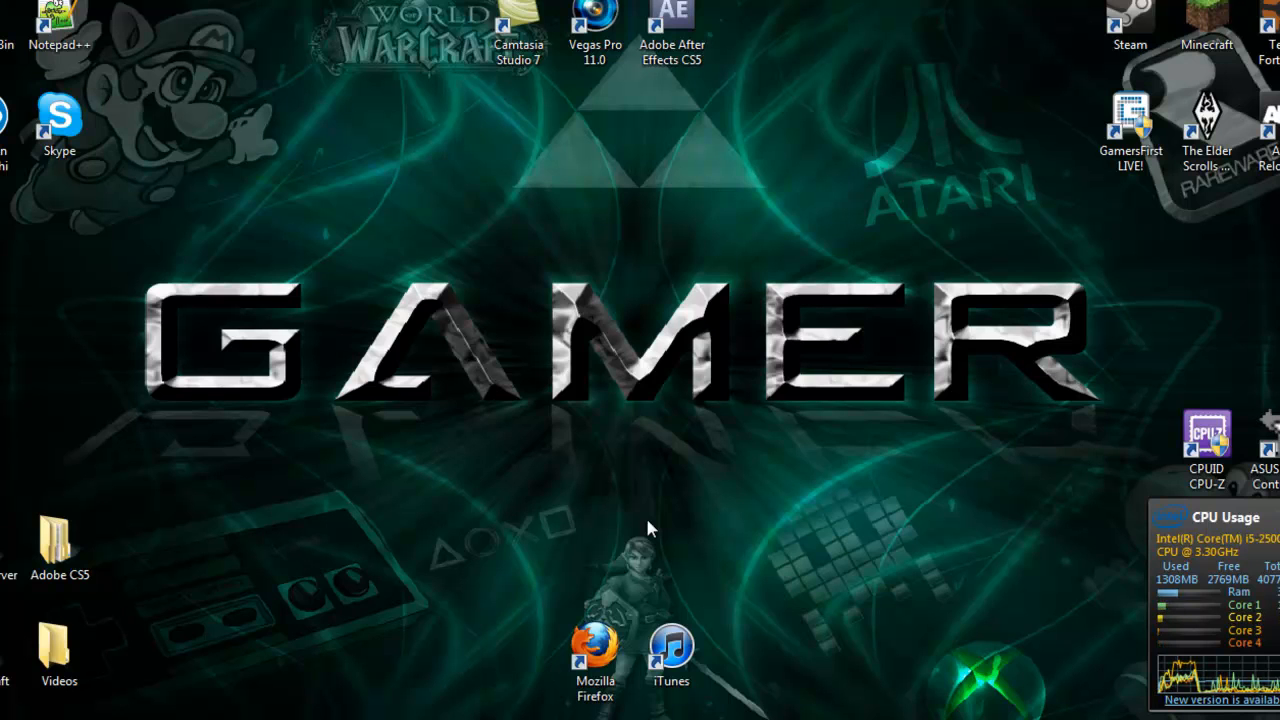
mouse_move(888, 570)
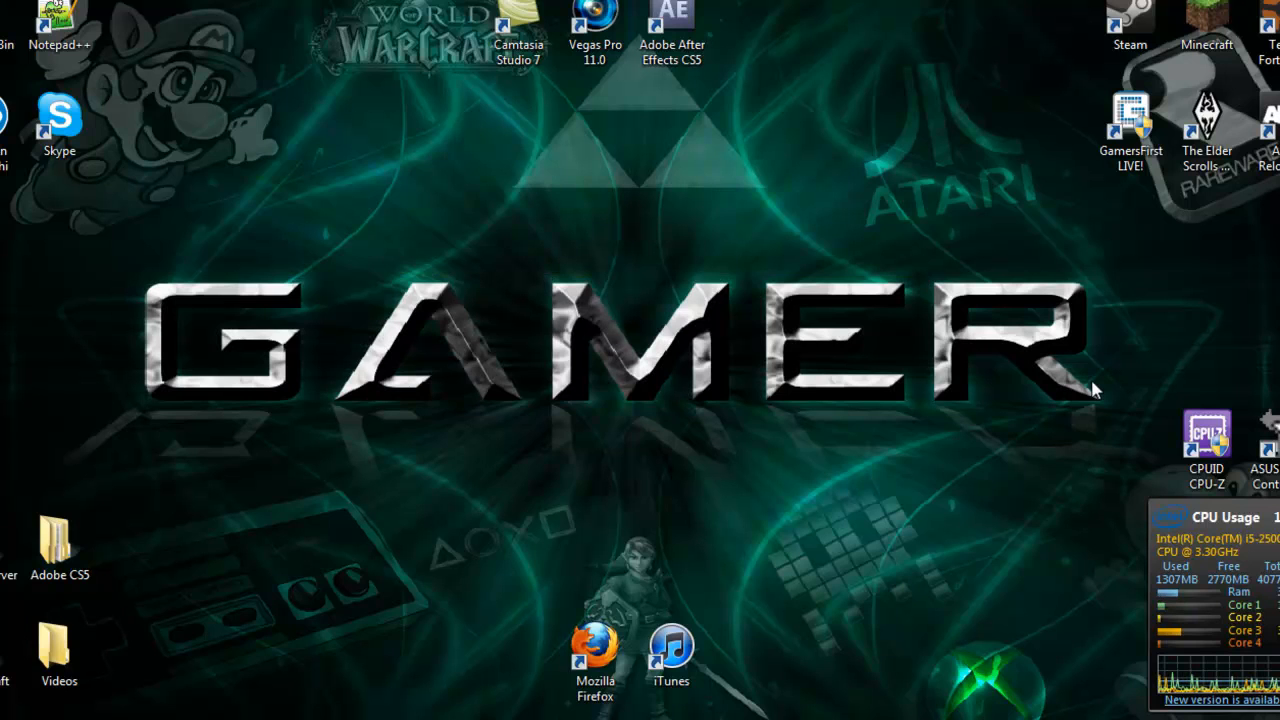
mouse_move(1140, 280)
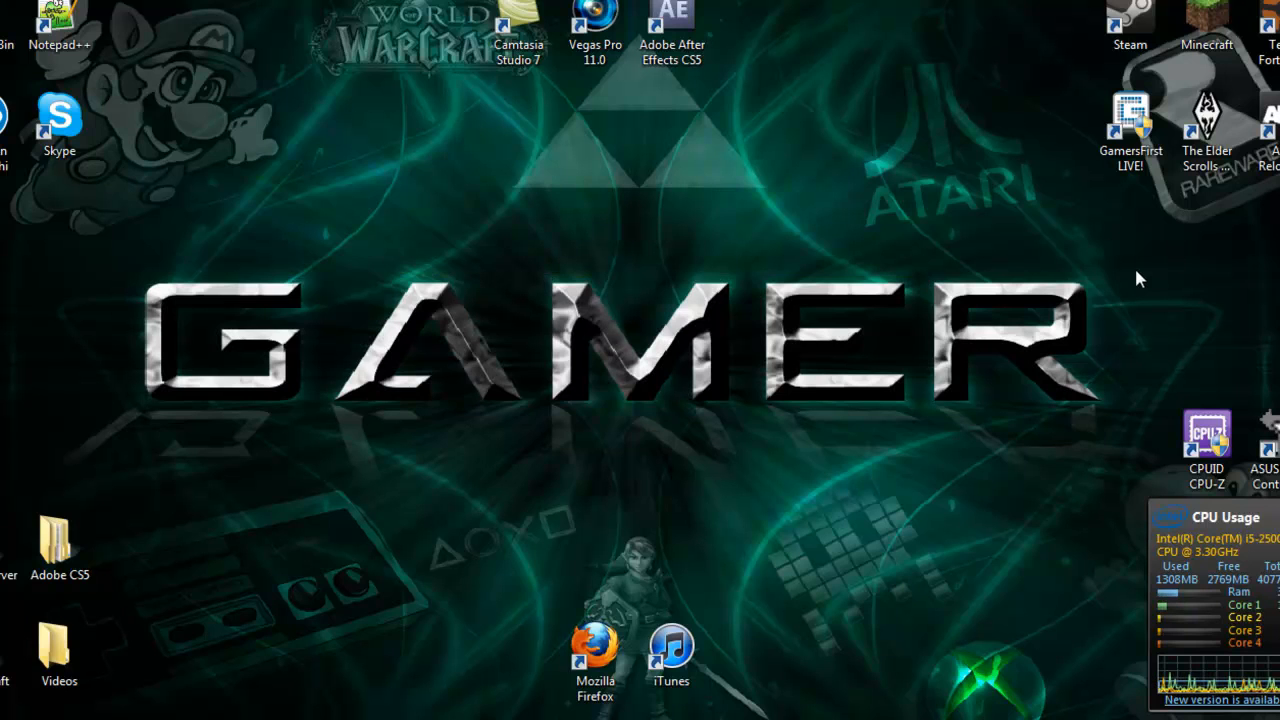